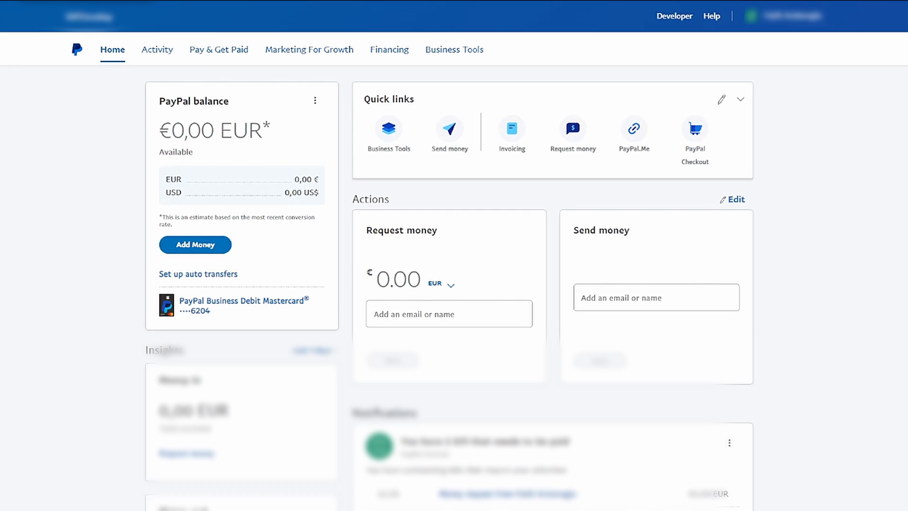
Step: Pick 'Instant top up from bank (via iDEAL)' as the money source and continue
left_click(195, 244)
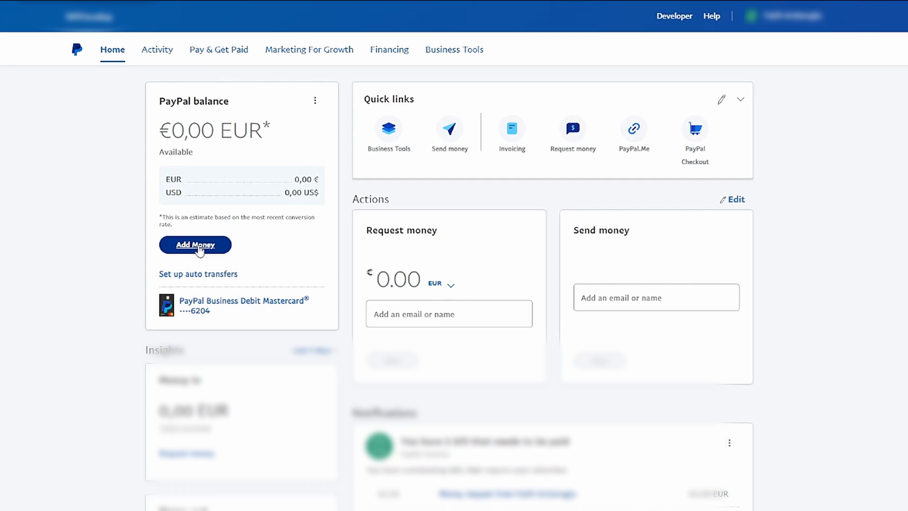
left_click(195, 244)
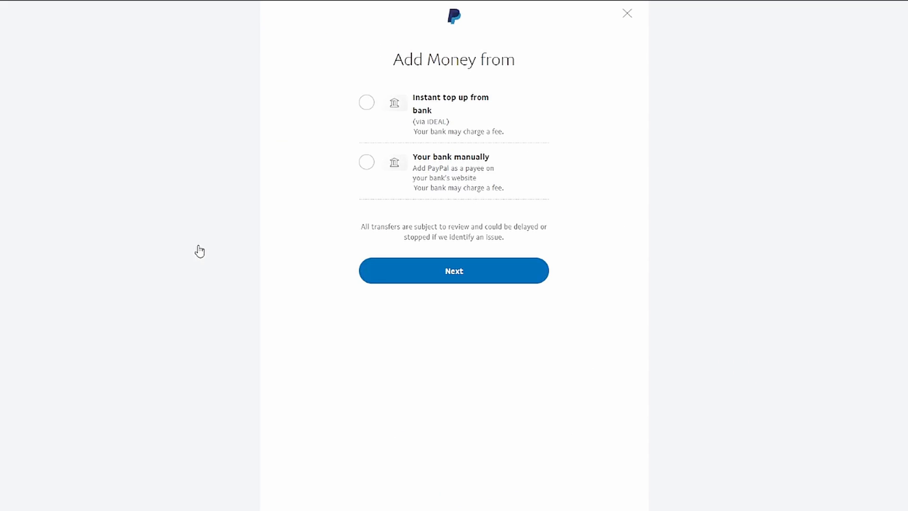
mouse_move(259, 181)
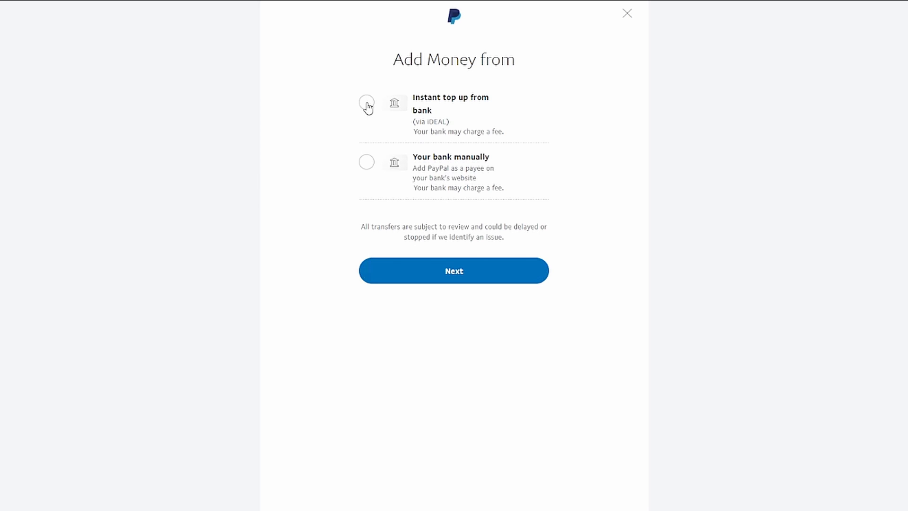
left_click(367, 103)
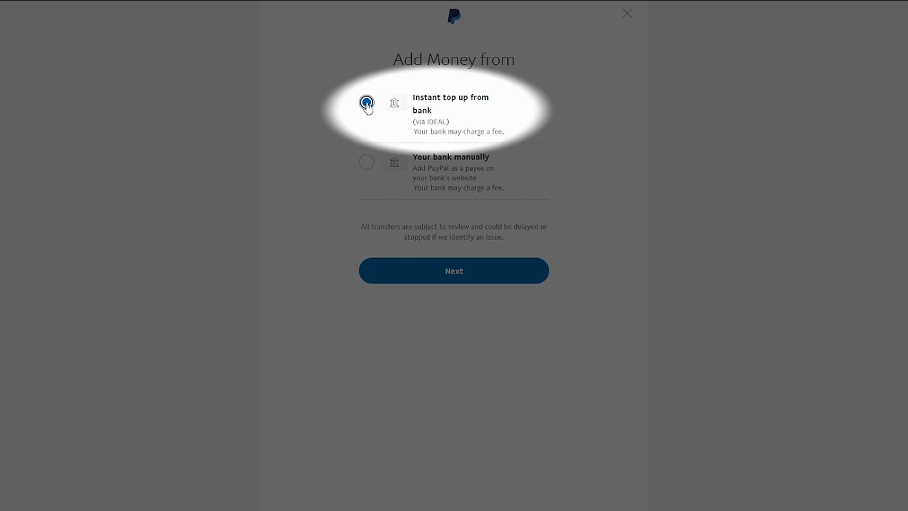
left_click(366, 106)
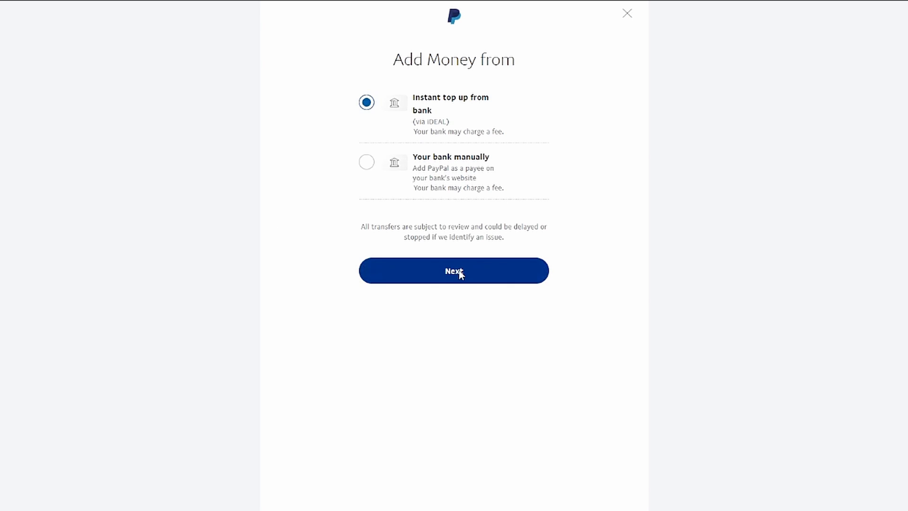
left_click(454, 271)
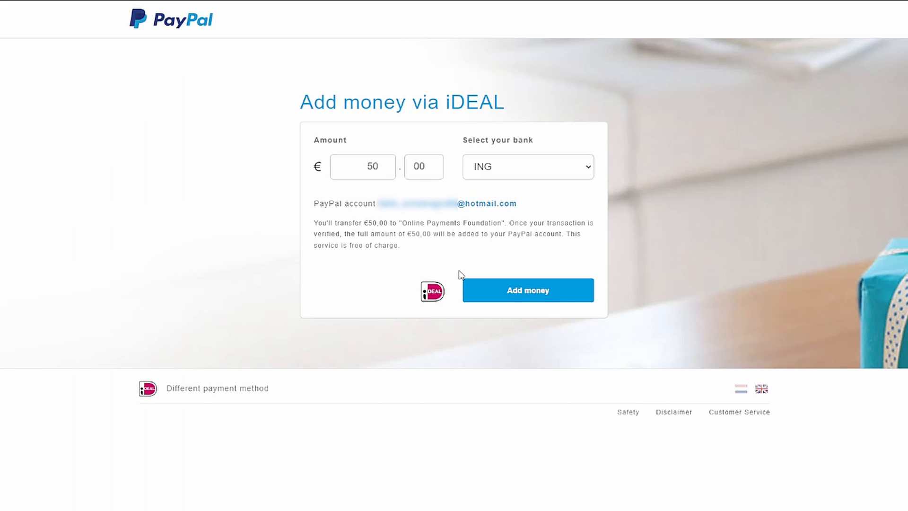
Step: Switch the bank from ING to ABN Amro Bank, set €25.00, and submit Add money
left_click(526, 167)
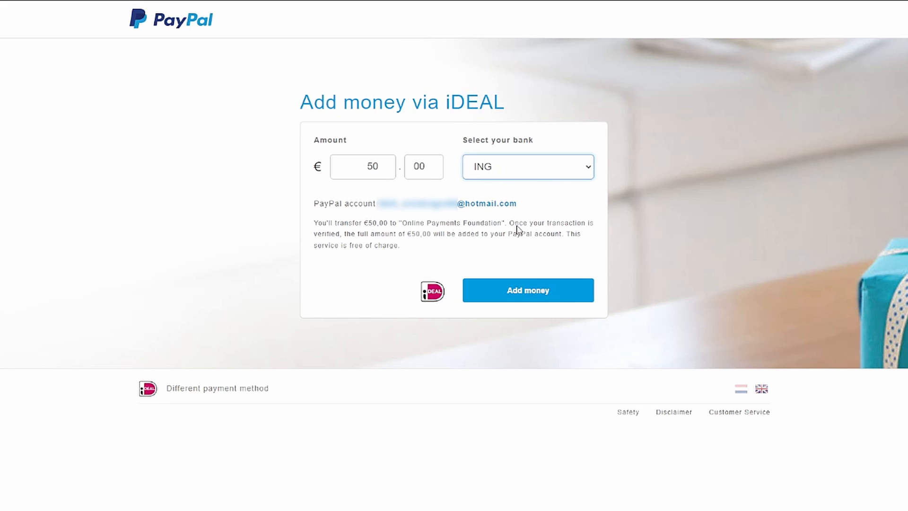
left_click(526, 166)
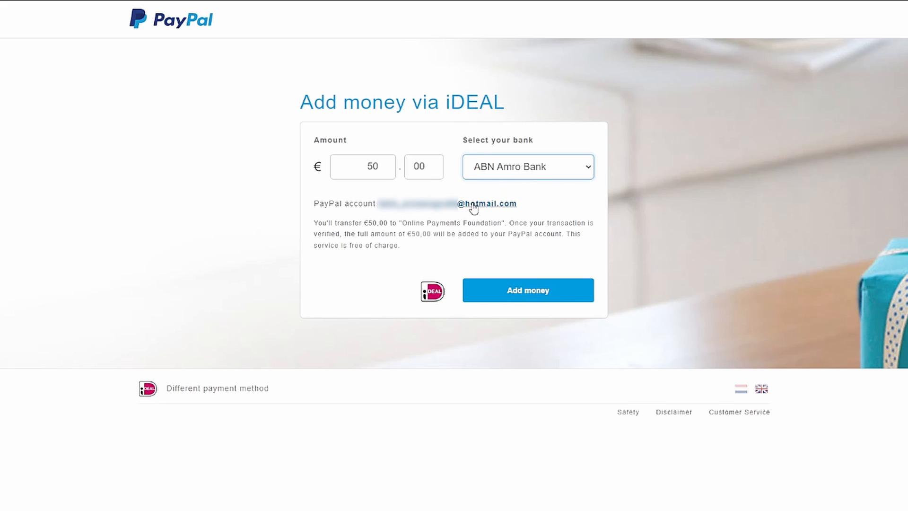
left_click(362, 166)
type("25")
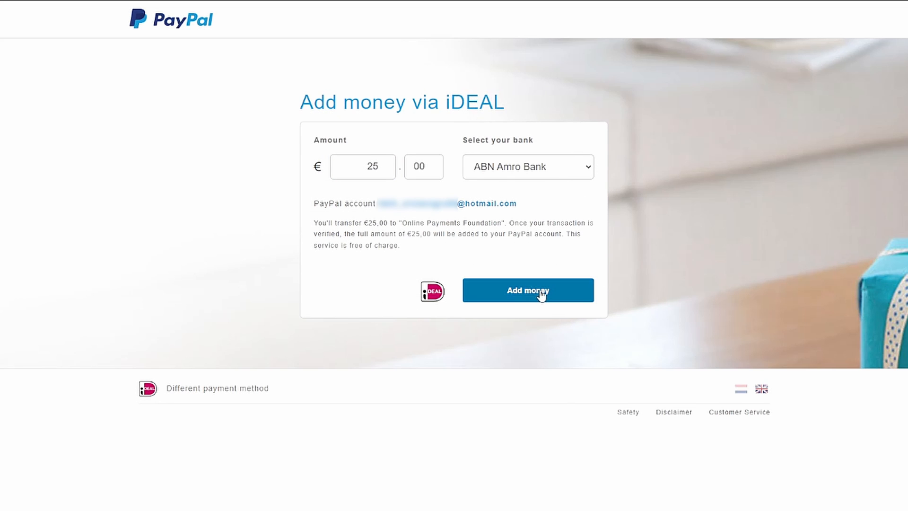
left_click(527, 290)
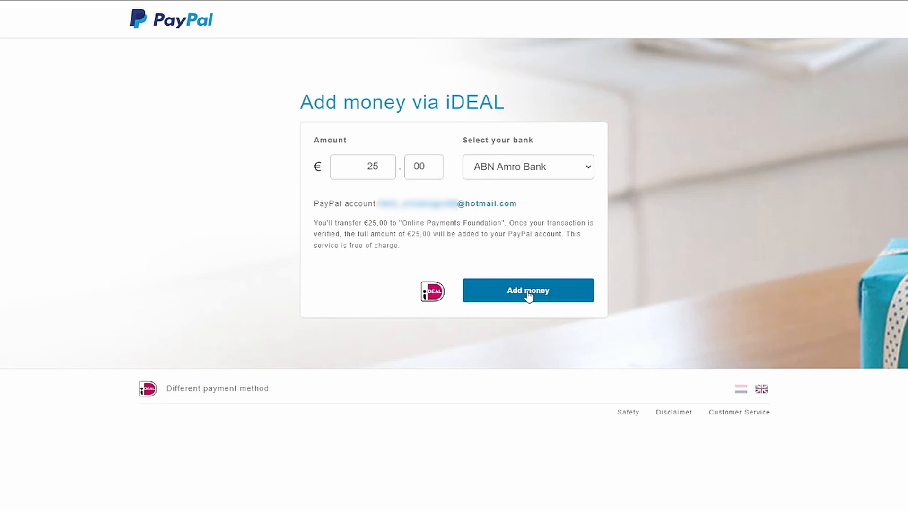
mouse_move(879, 307)
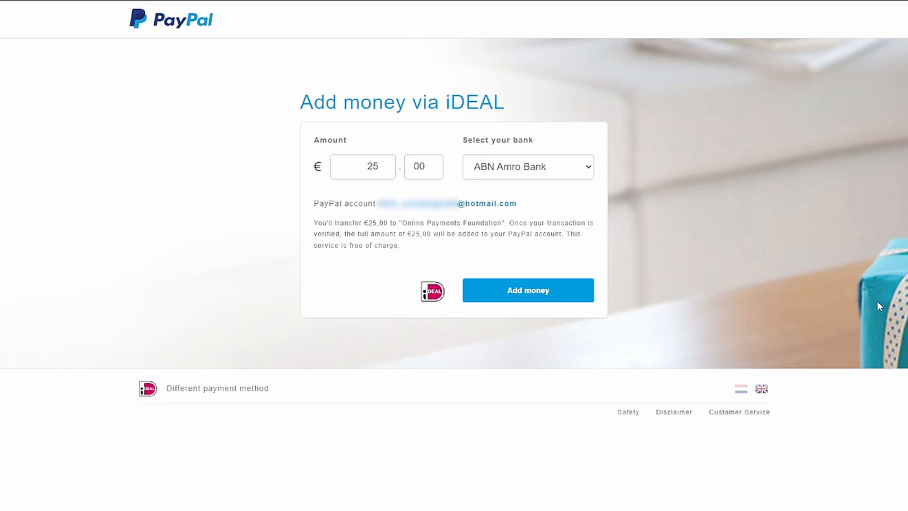